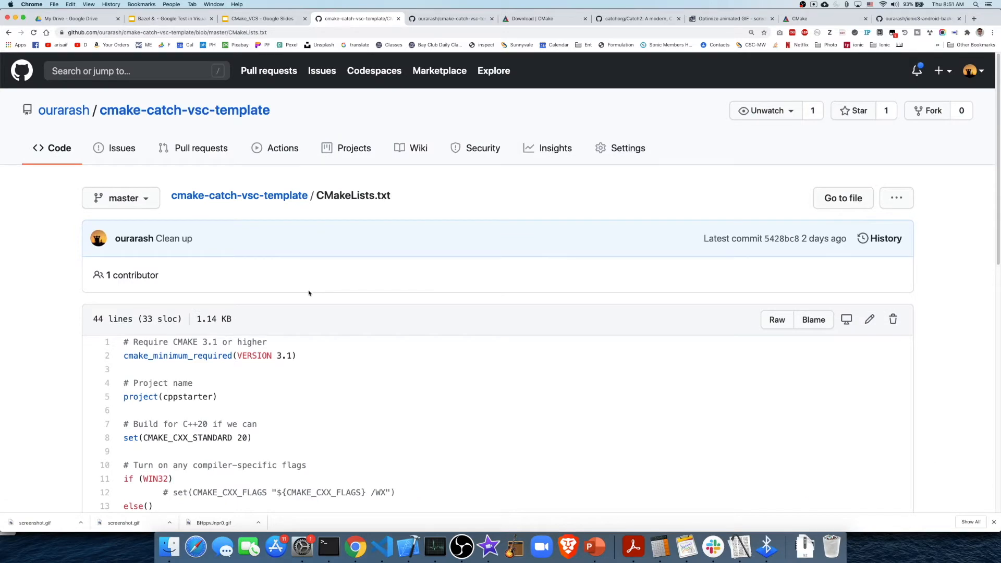
pyautogui.moveTo(309, 292)
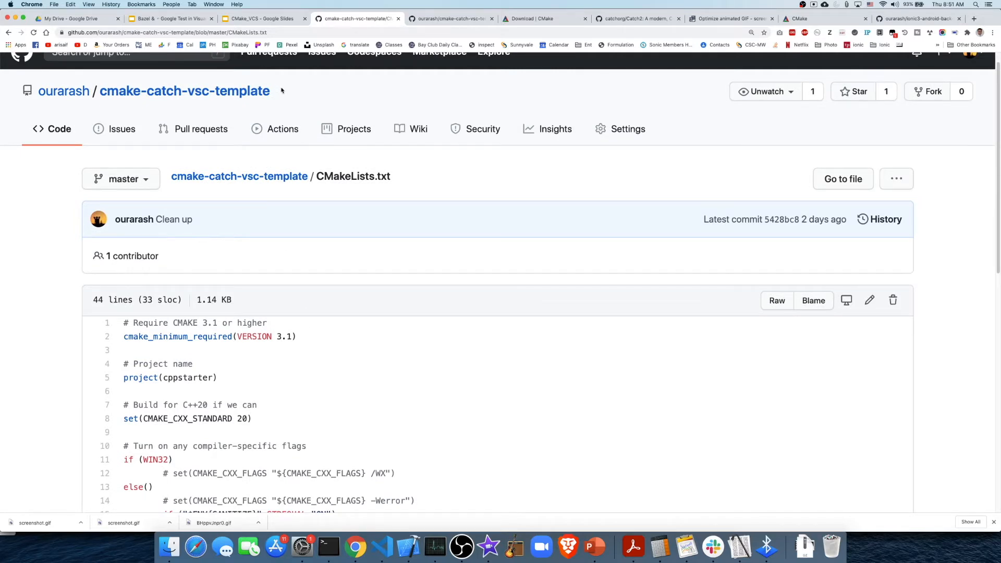
pyautogui.moveTo(304, 96)
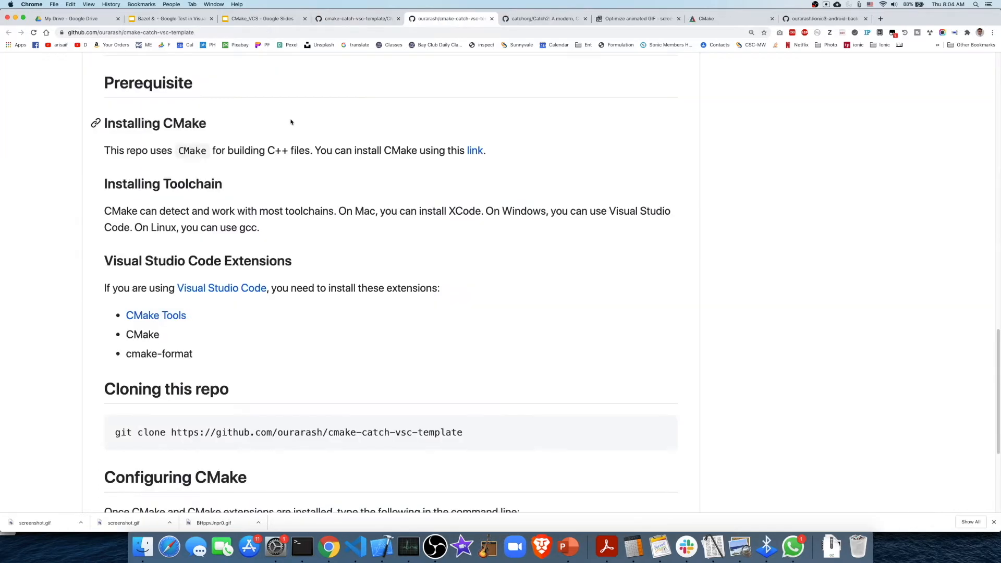
# Follow the README's Installing CMake link to the 3.18.2 download page, then return to the README.
pyautogui.doubleClick(154, 123)
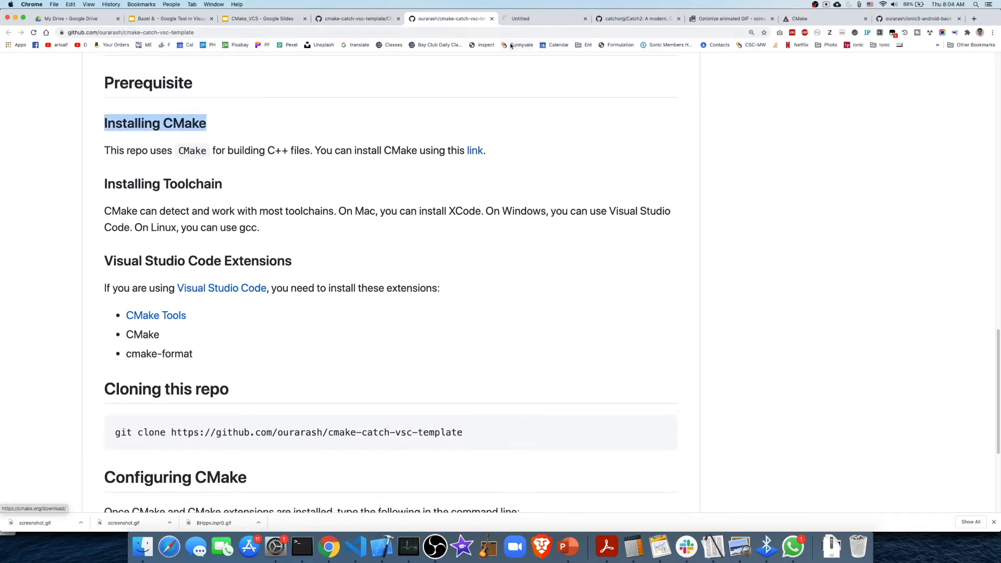
pyautogui.click(474, 150)
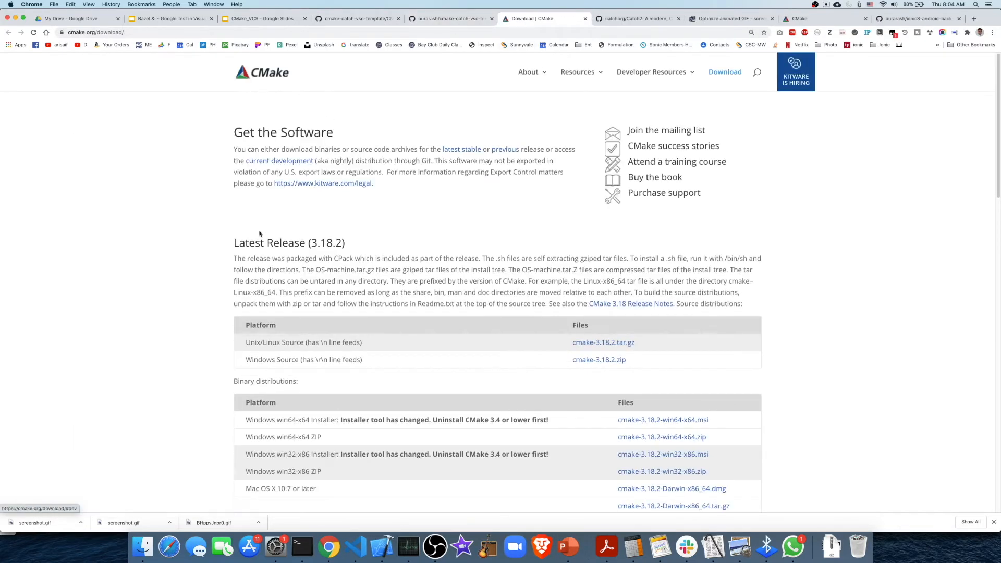
pyautogui.scroll(-3)
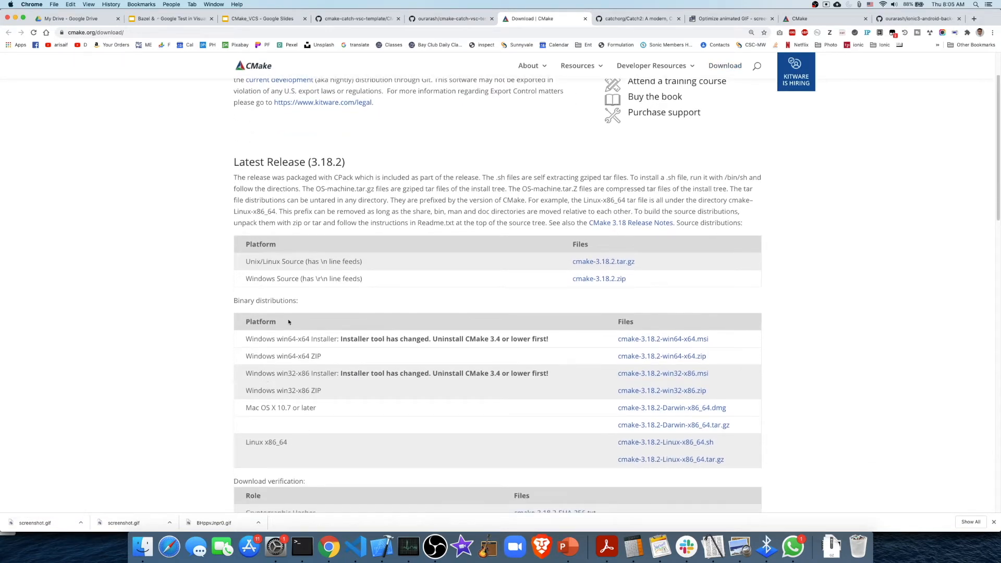
pyautogui.click(450, 17)
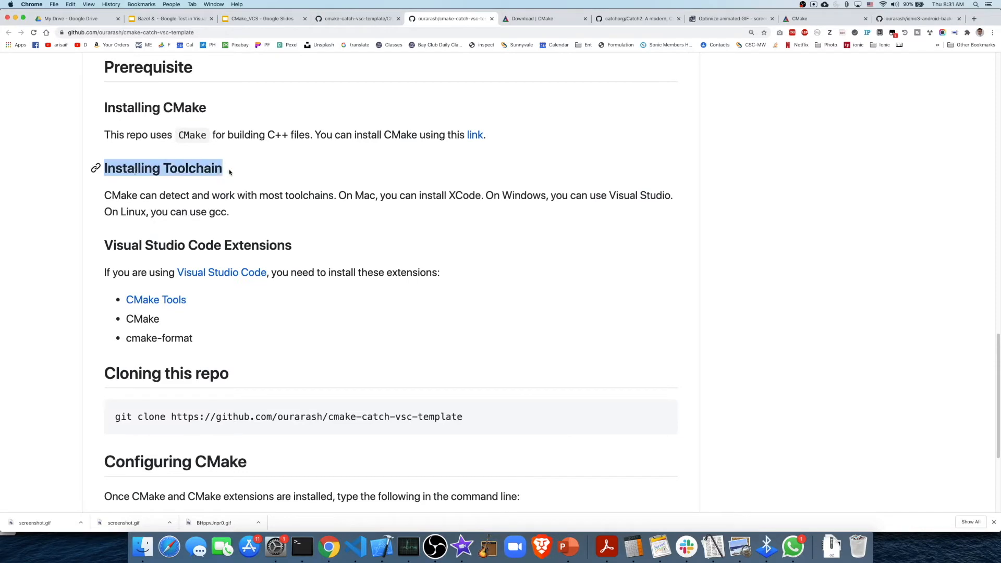
pyautogui.doubleClick(465, 195)
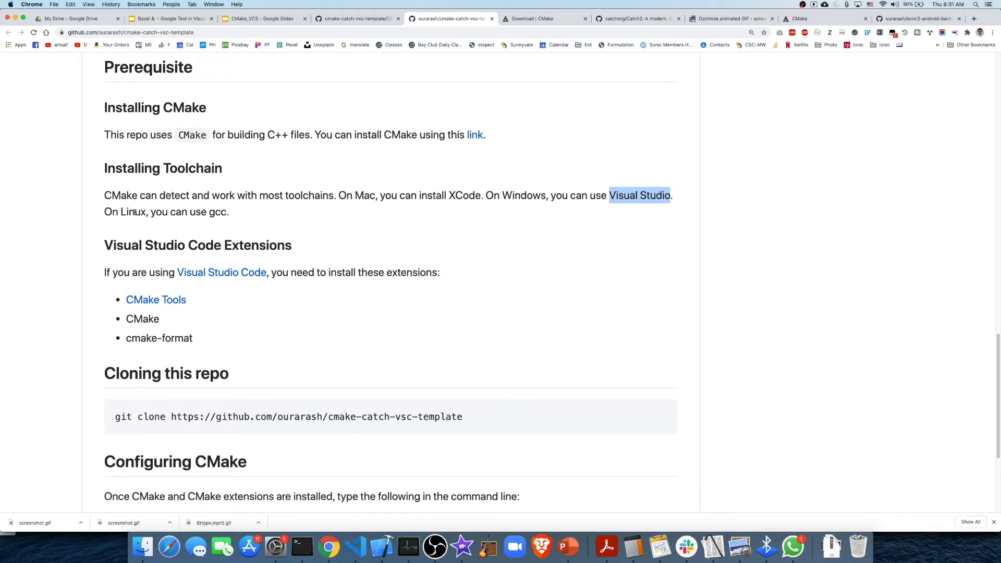
pyautogui.moveTo(206, 211)
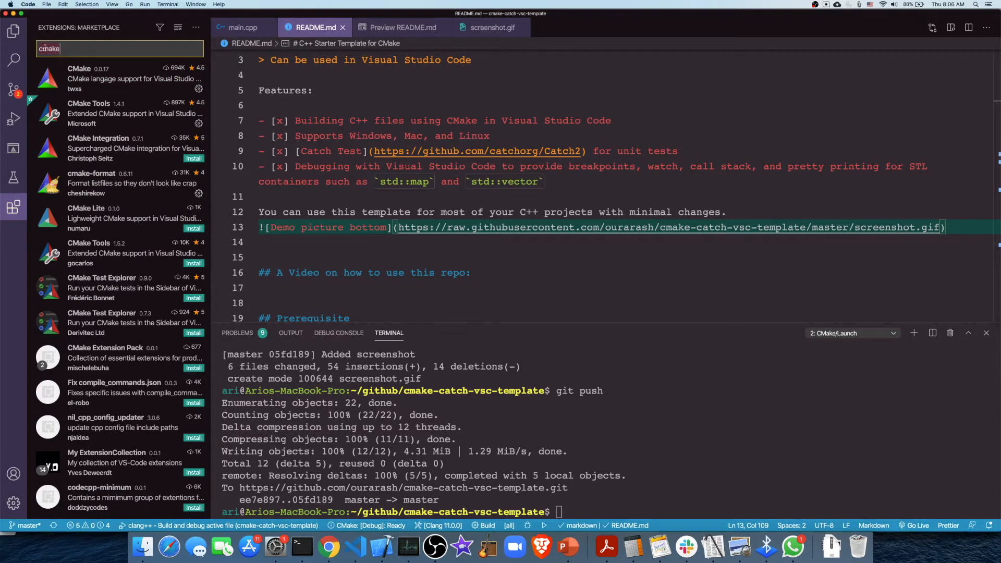
# Review the CMake, CMake Tools and cmake-format extensions, ending on CMake Tools' details.
pyautogui.click(121, 78)
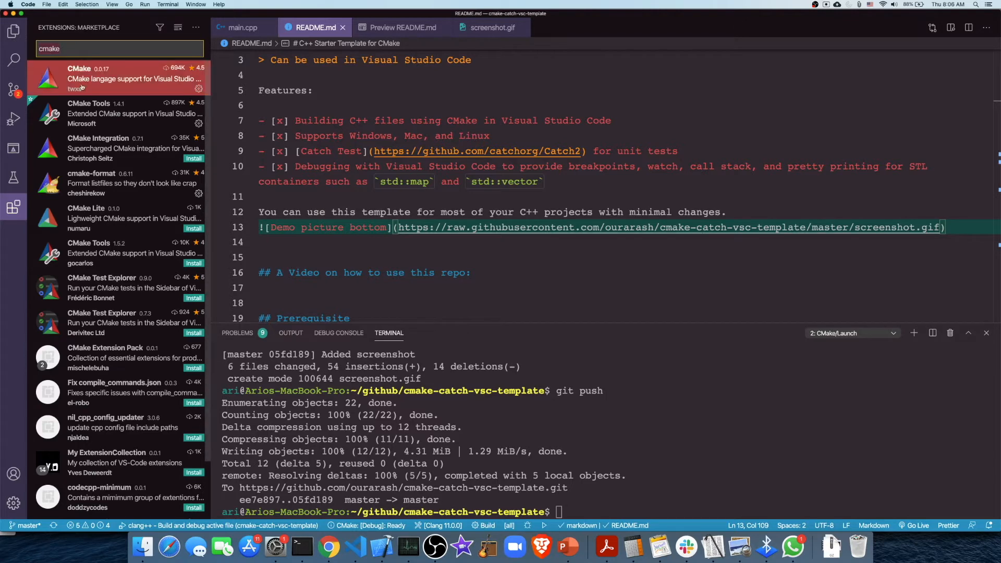
pyautogui.moveTo(89, 78)
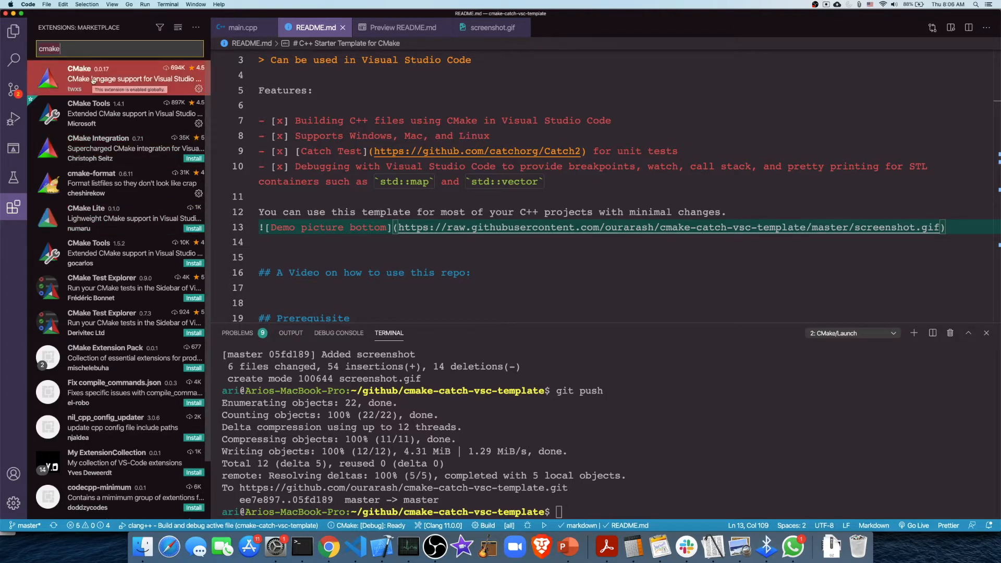
pyautogui.click(118, 112)
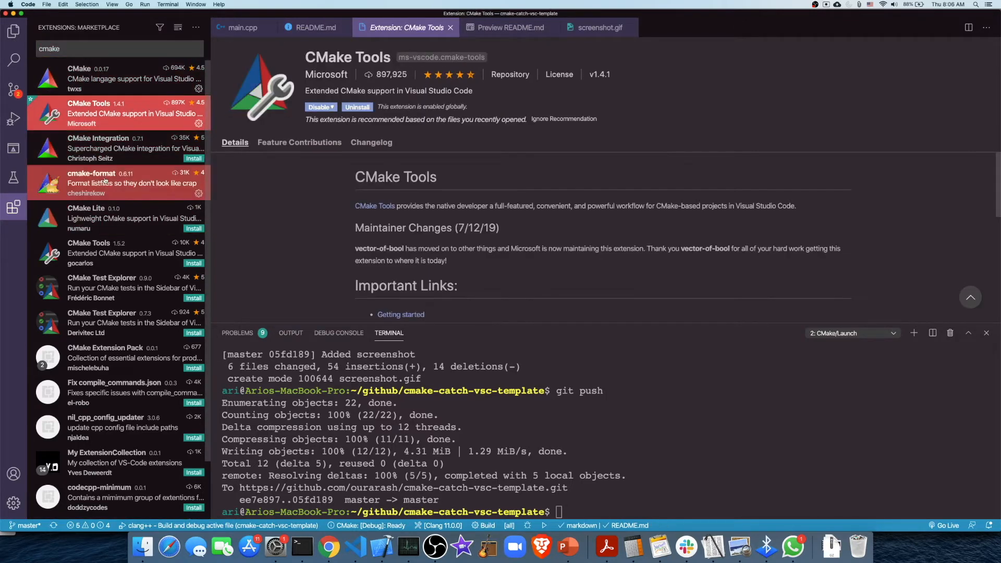
pyautogui.click(118, 183)
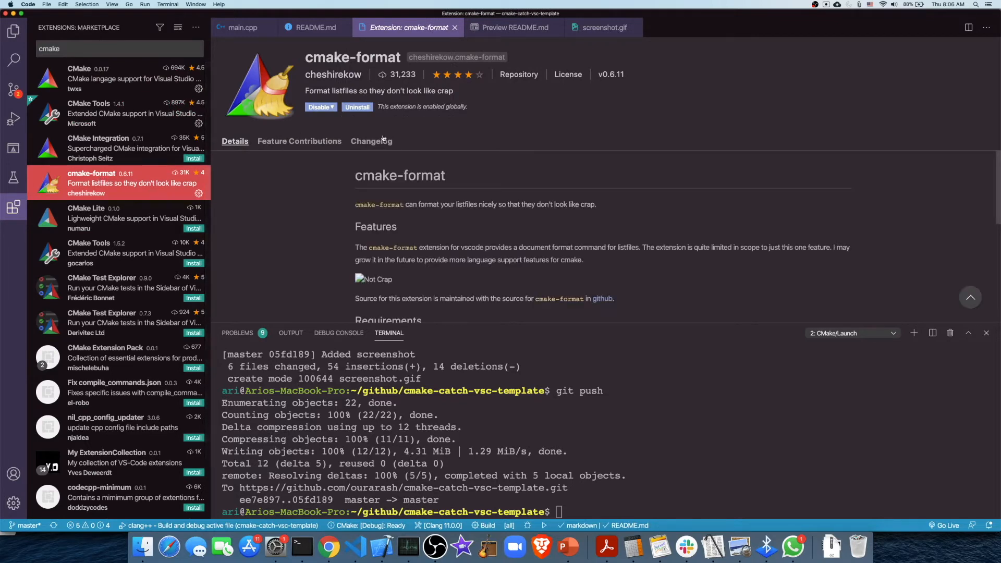
pyautogui.click(90, 113)
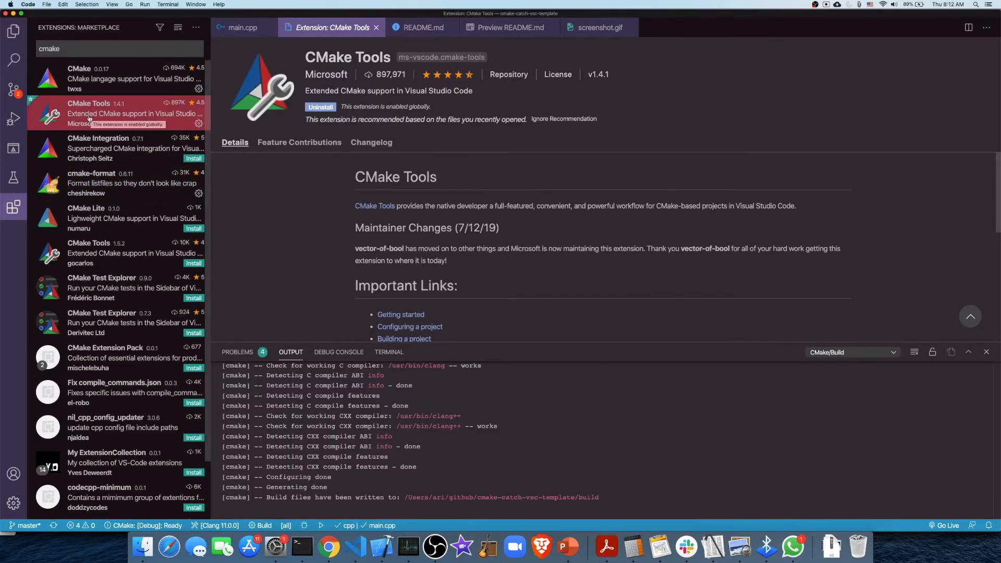
pyautogui.moveTo(260, 198)
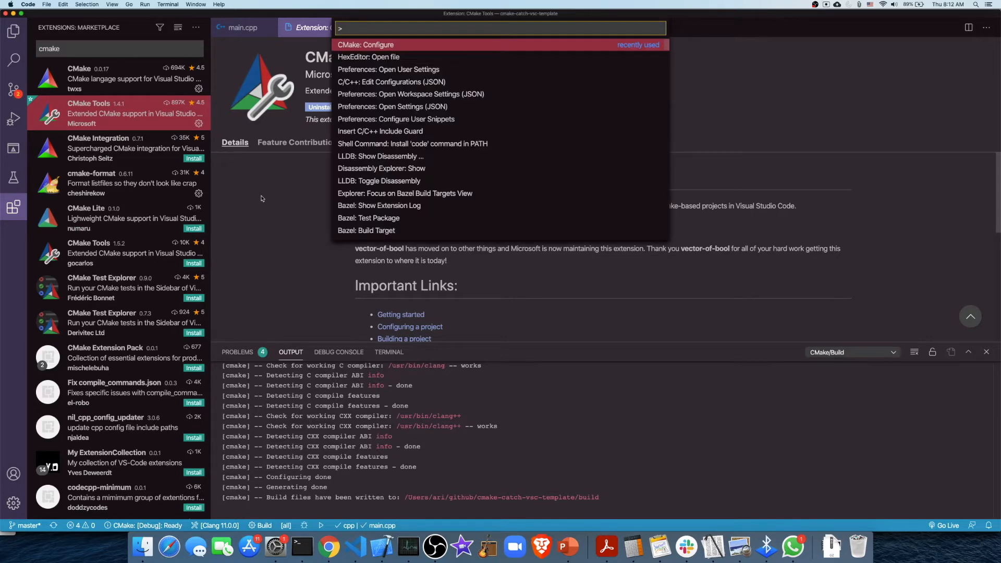
# Run CMake: Configure from the command palette and show the project files in Explorer.
pyautogui.write('cm')
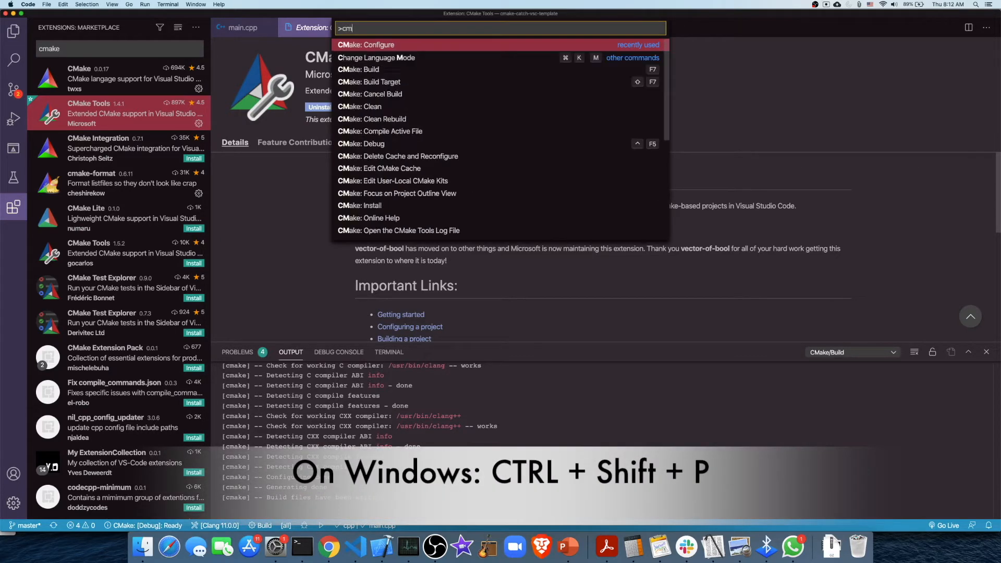
pyautogui.press('Escape')
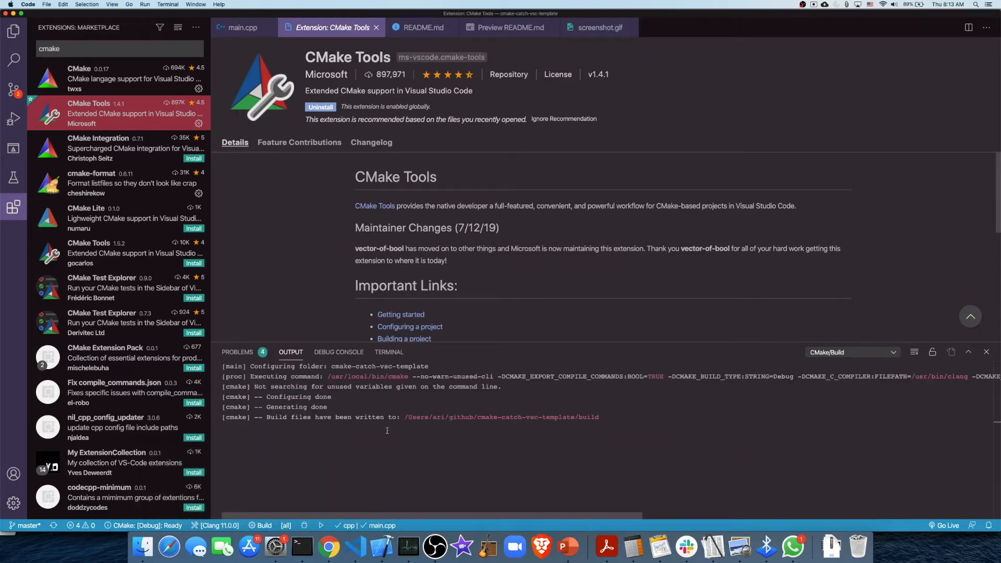
pyautogui.click(14, 30)
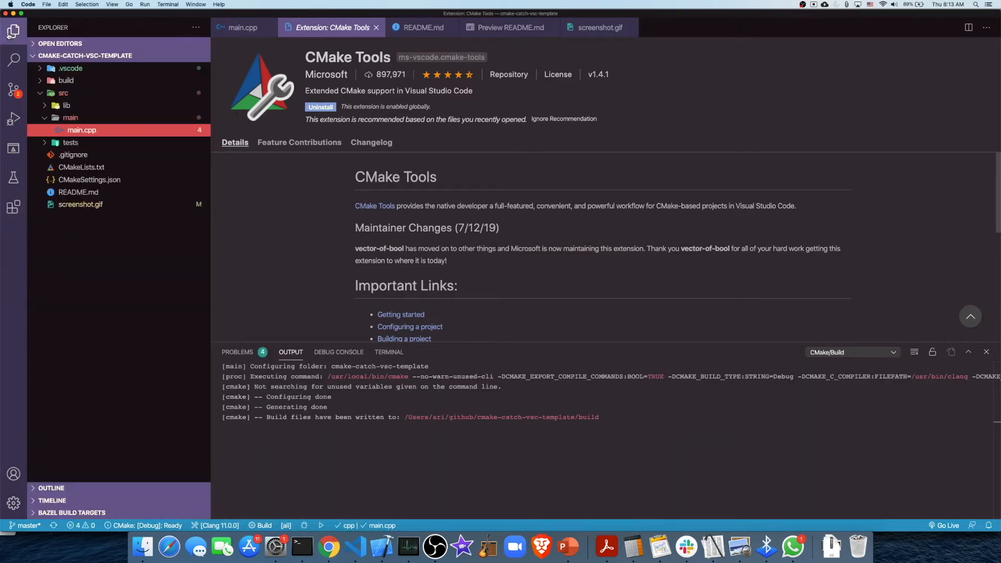
pyautogui.click(66, 81)
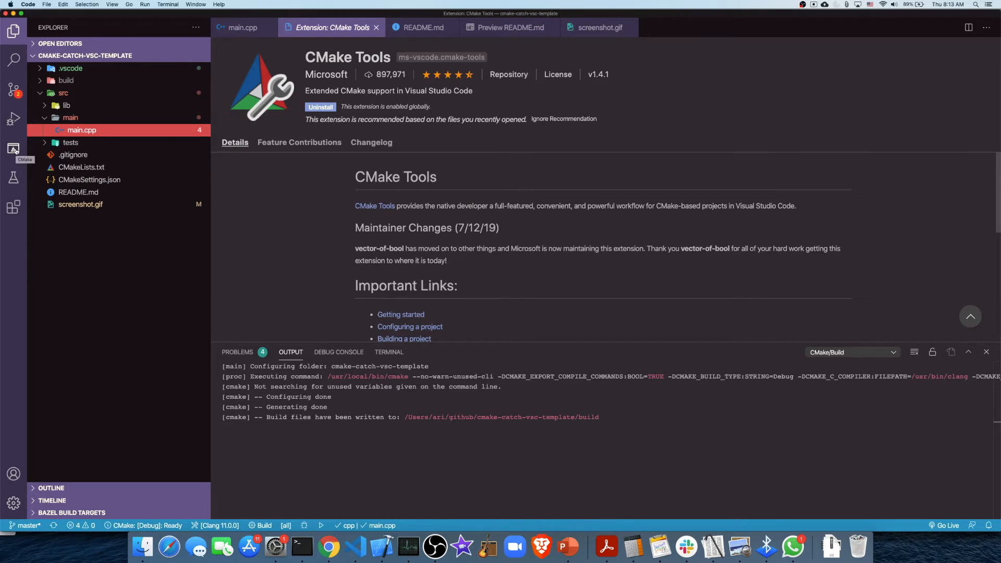
# In the CMake project outline expand the cppstarter target and view its CMakeLists.txt and main.cpp.
pyautogui.click(14, 150)
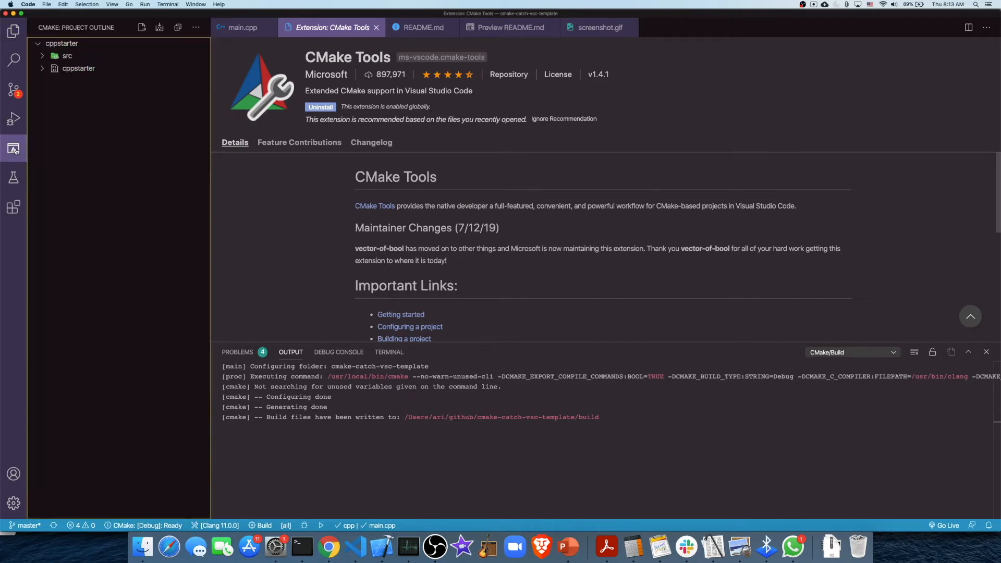
pyautogui.click(78, 69)
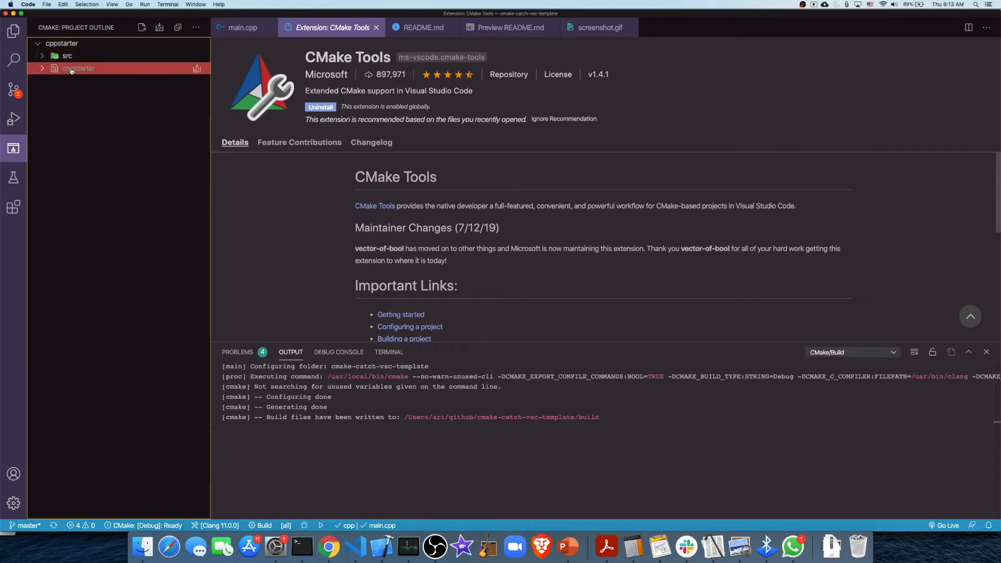
pyautogui.moveTo(78, 73)
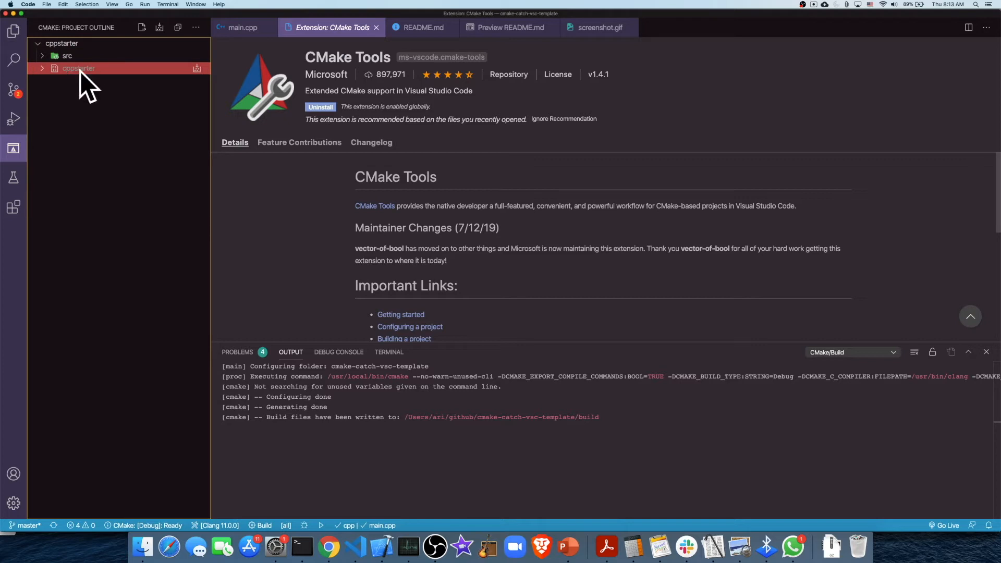
pyautogui.click(79, 69)
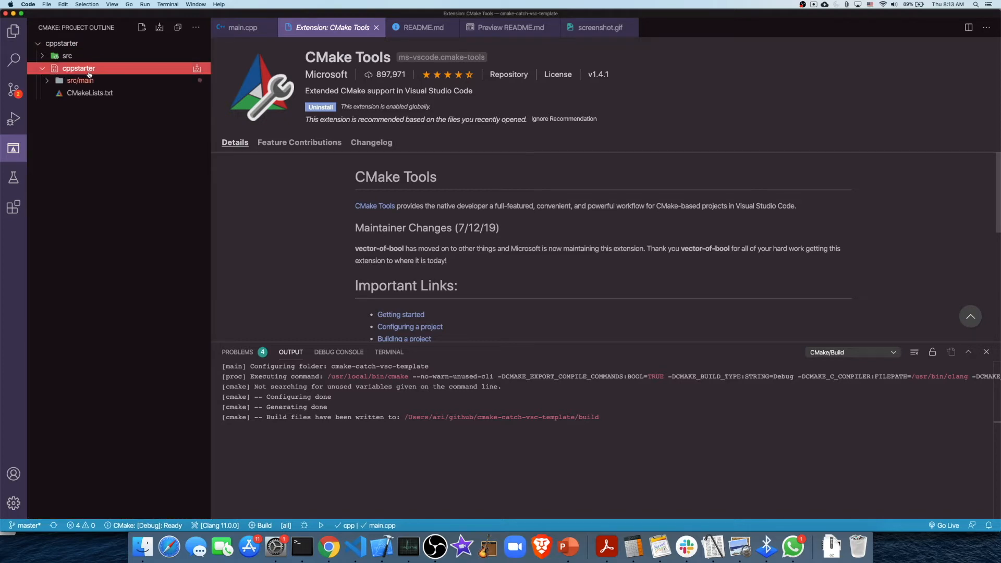
pyautogui.click(90, 93)
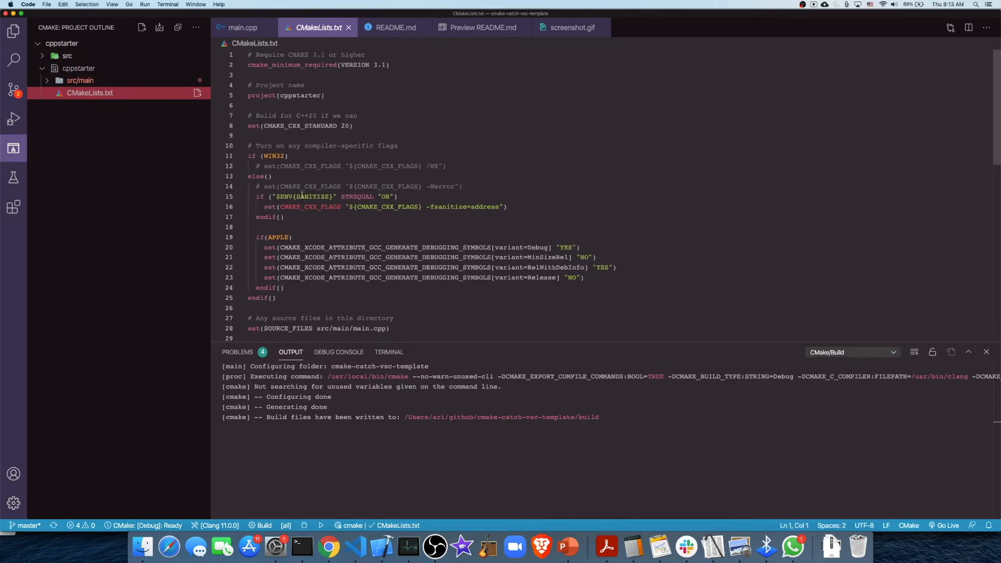
pyautogui.click(84, 93)
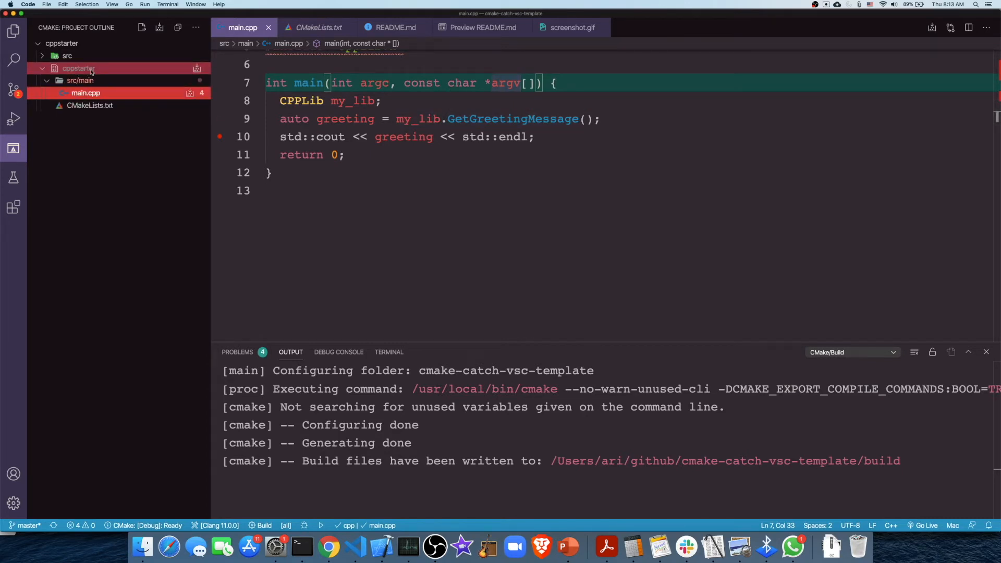
# Run the cppstarter target in the terminal so it prints Hello World.
pyautogui.rightClick(72, 69)
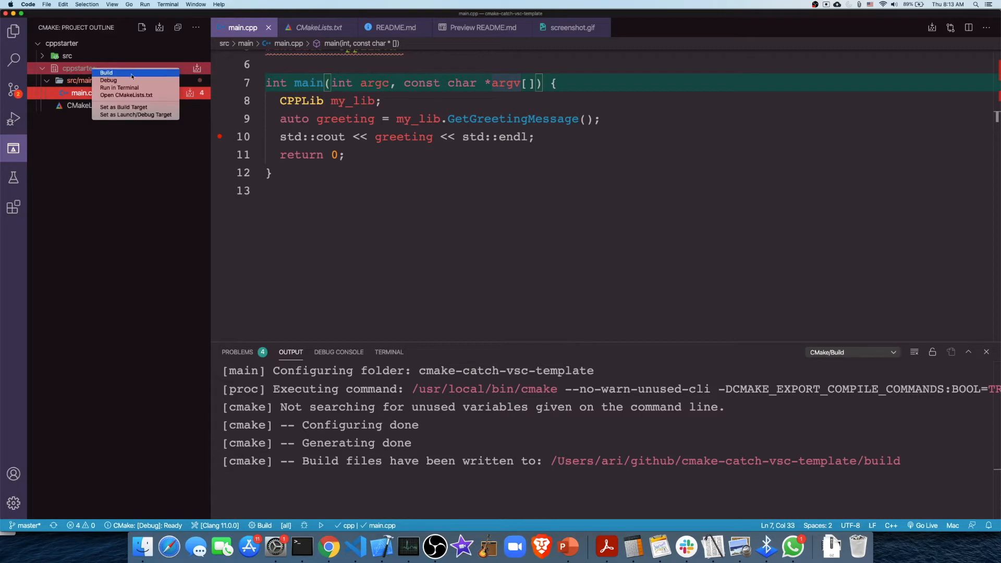
pyautogui.moveTo(131, 88)
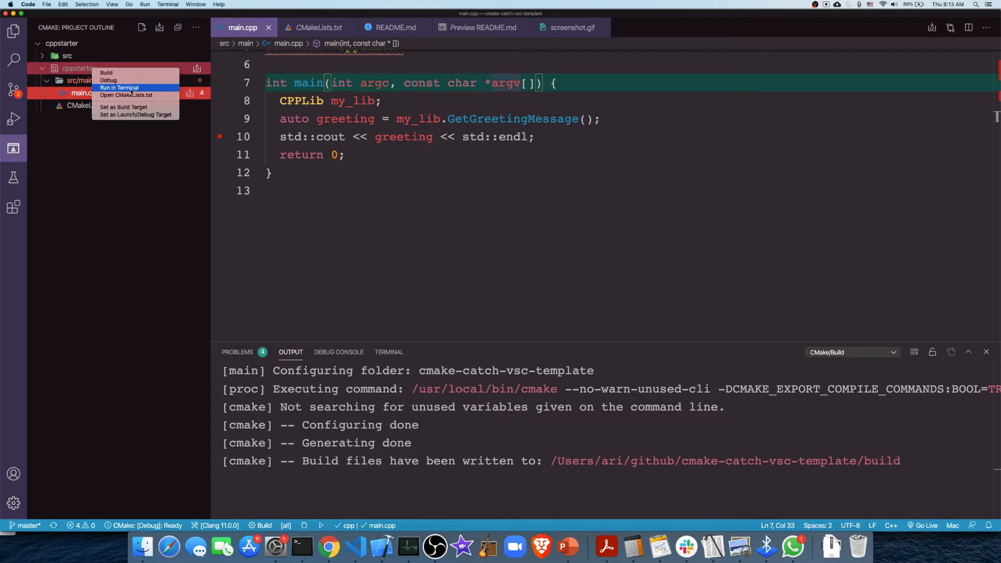
pyautogui.click(106, 72)
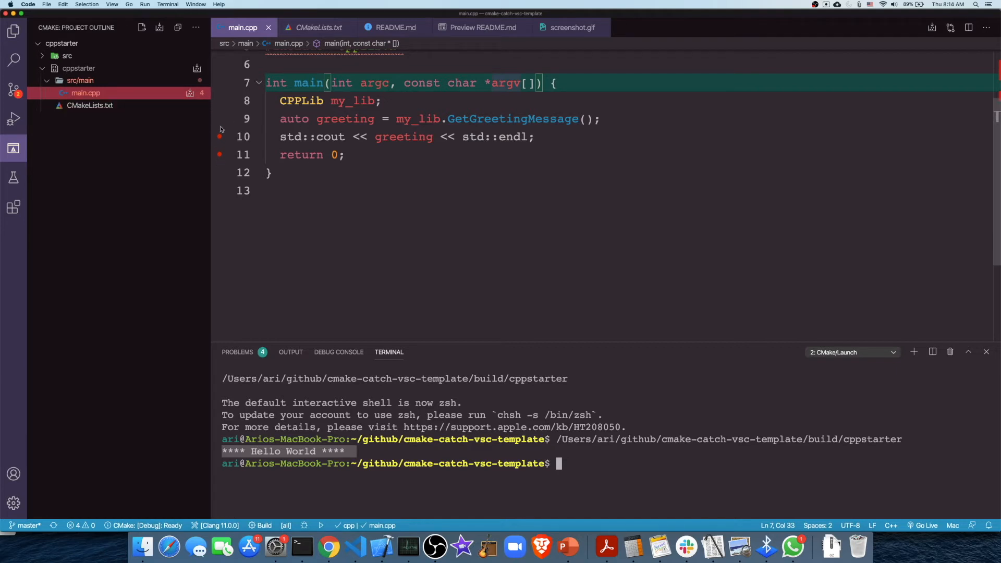
# Start a debug session of the cppstarter target from the CMake outline.
pyautogui.rightClick(78, 69)
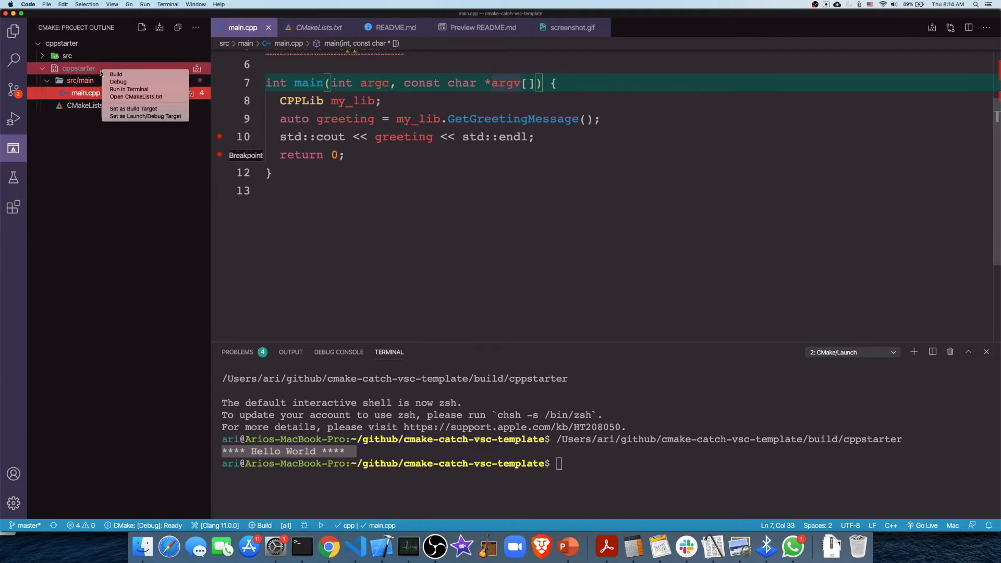
pyautogui.click(116, 74)
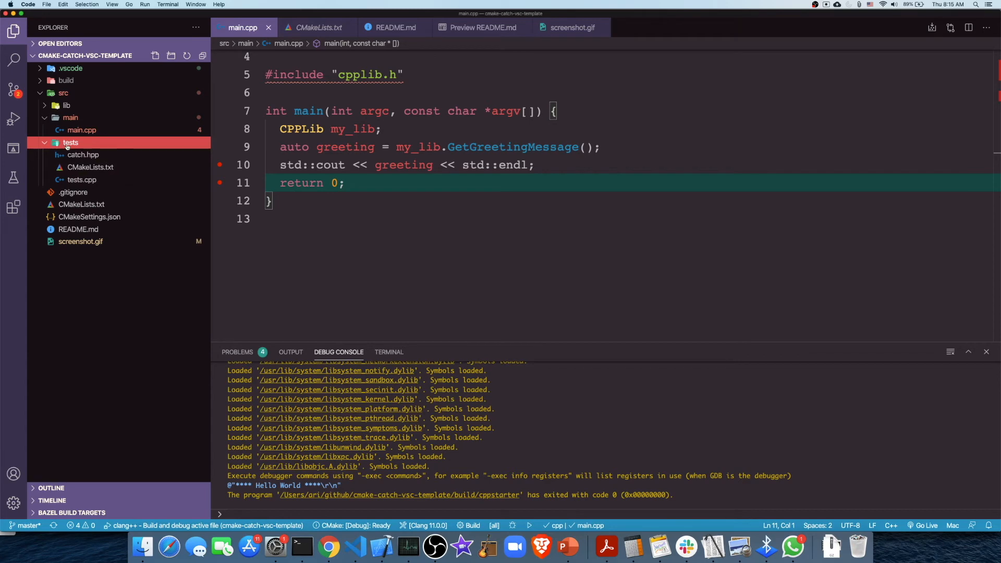
pyautogui.moveTo(83, 158)
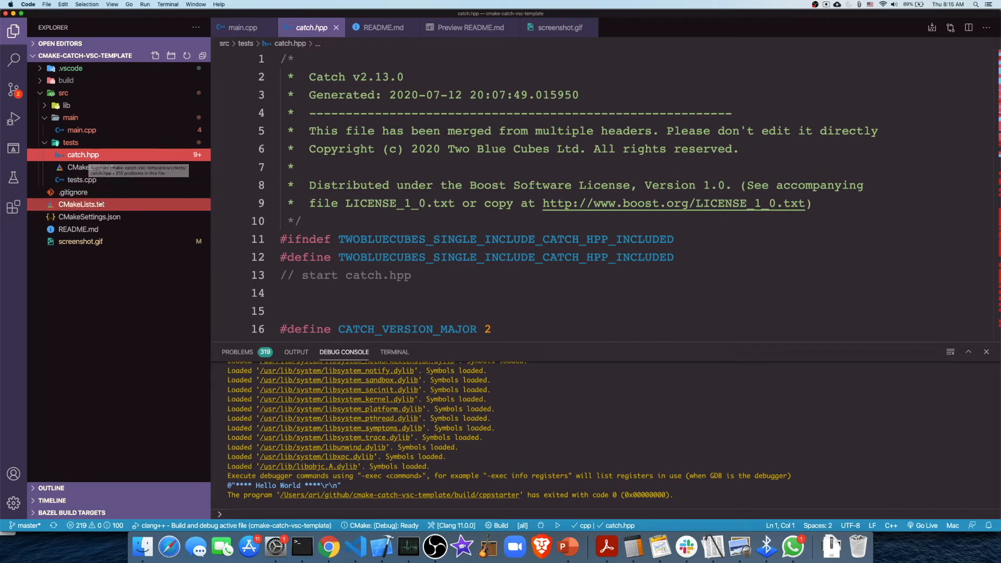
# View tests/CMakeLists.txt and tests.cpp, jump to the FindMax declaration in cpplib.h, and return to tests.cpp.
pyautogui.click(81, 204)
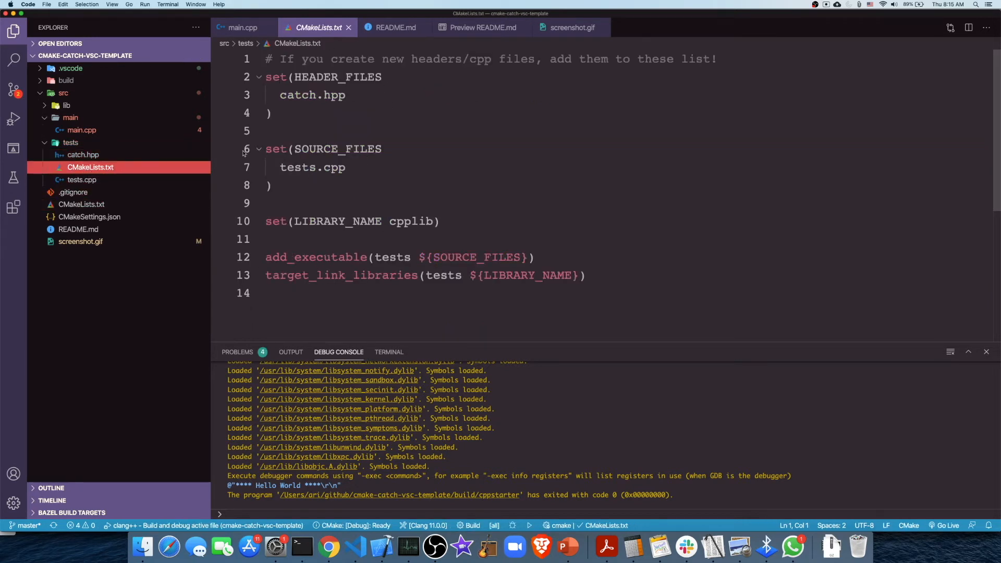
pyautogui.click(81, 179)
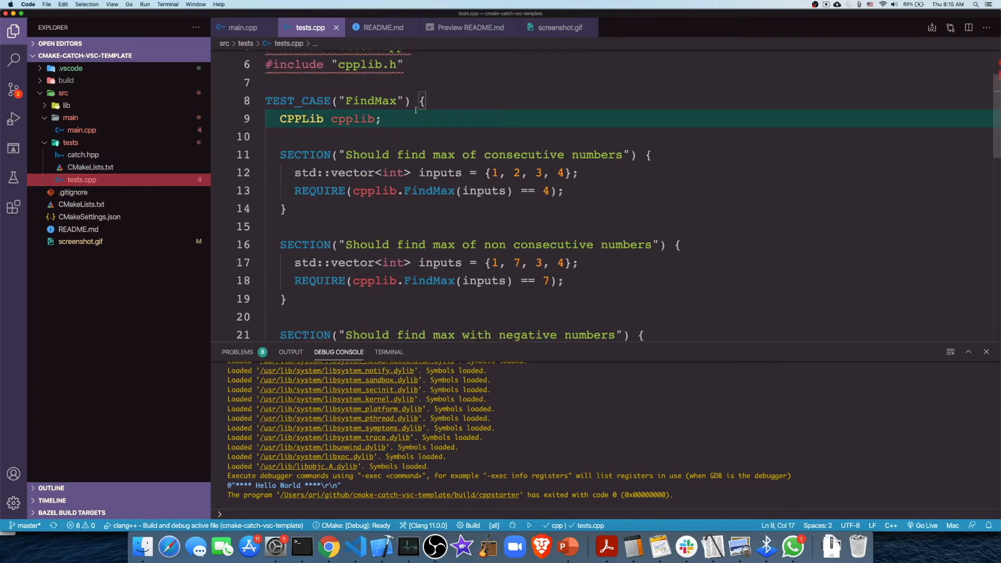
pyautogui.doubleClick(301, 119)
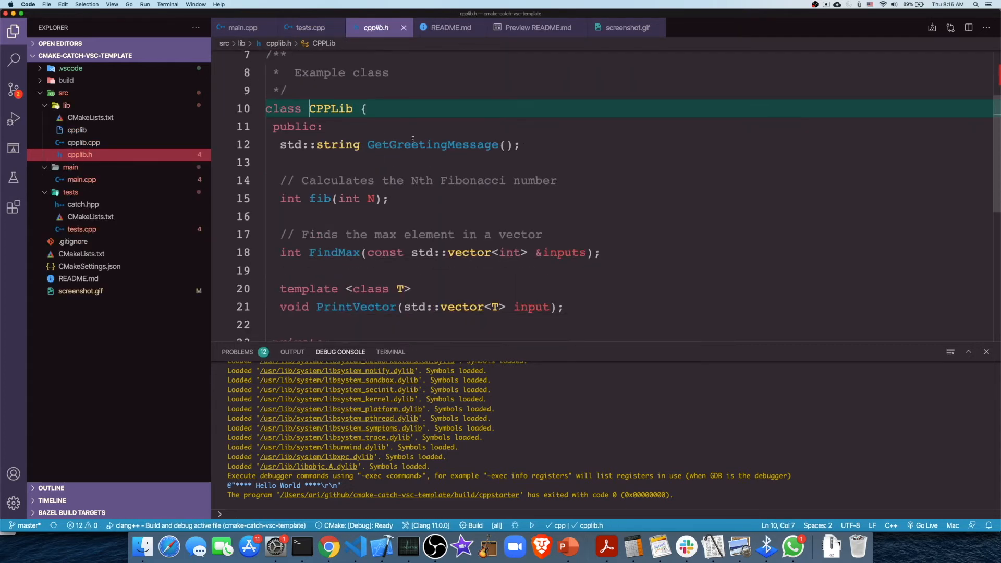
pyautogui.doubleClick(432, 143)
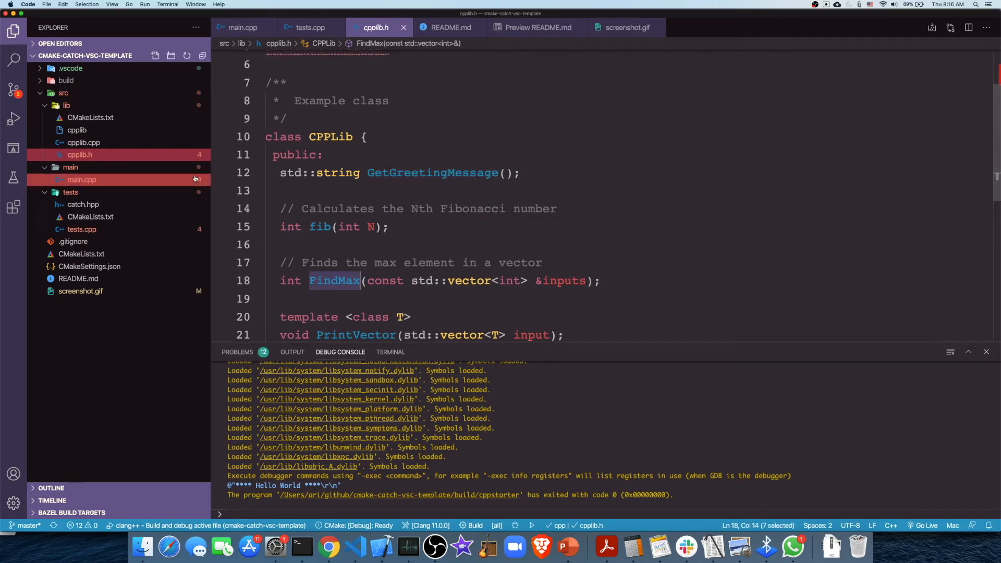
pyautogui.click(83, 204)
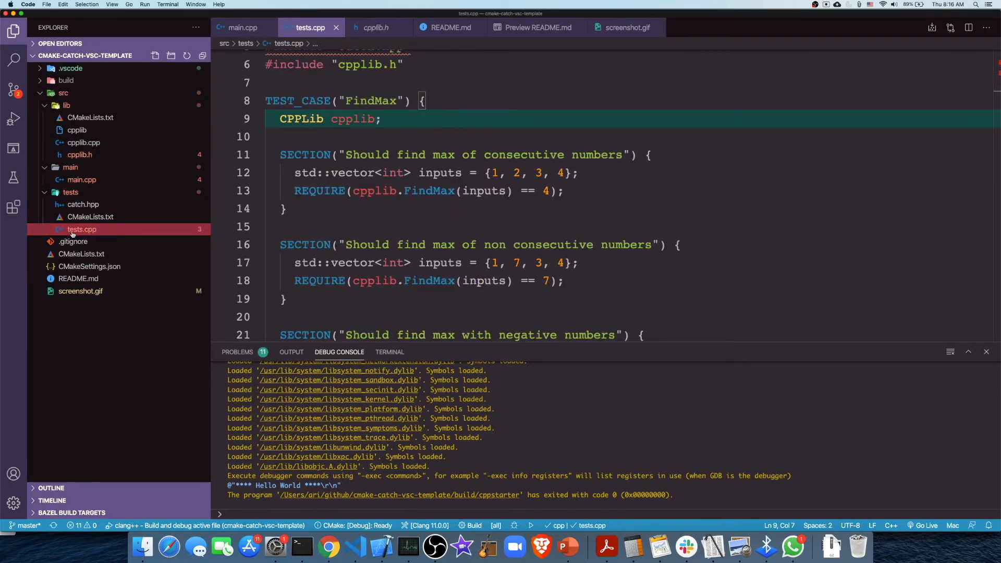
# Highlight the FindMax TEST_CASE heading, the CPPLib cpplib declaration and the REQUIRE check in tests.cpp.
pyautogui.scroll(-3)
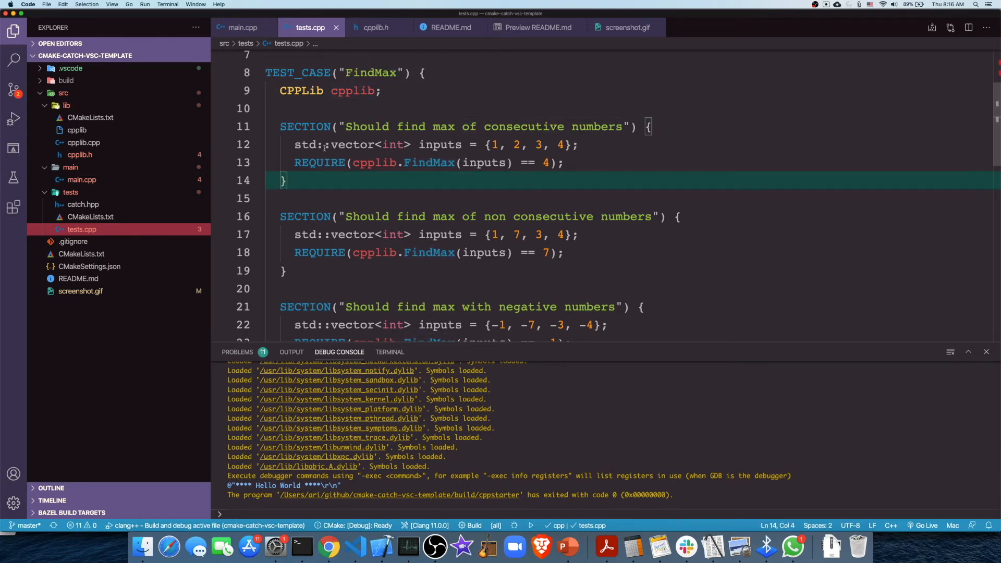
pyautogui.doubleClick(298, 72)
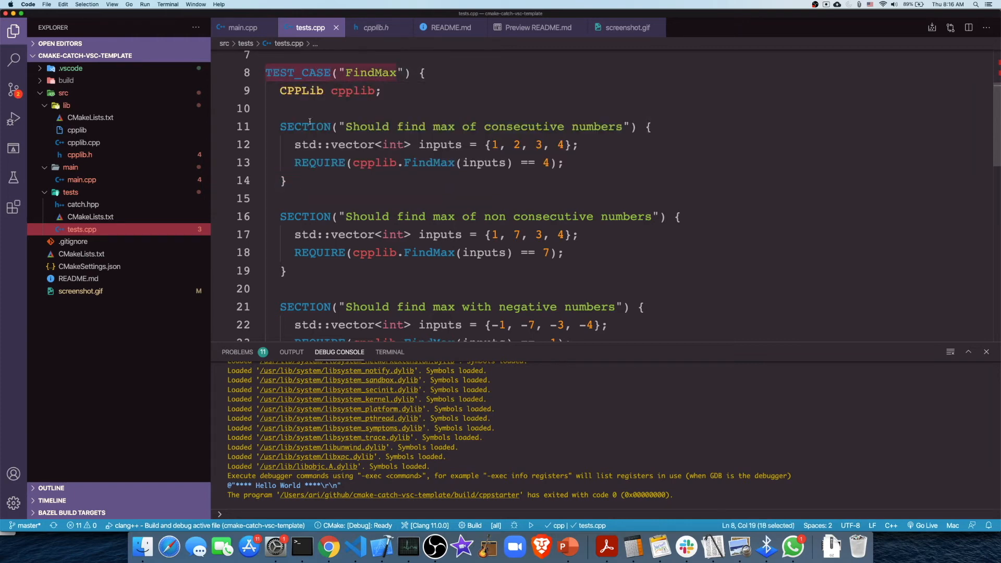
pyautogui.moveTo(266, 72); pyautogui.dragTo(287, 180)
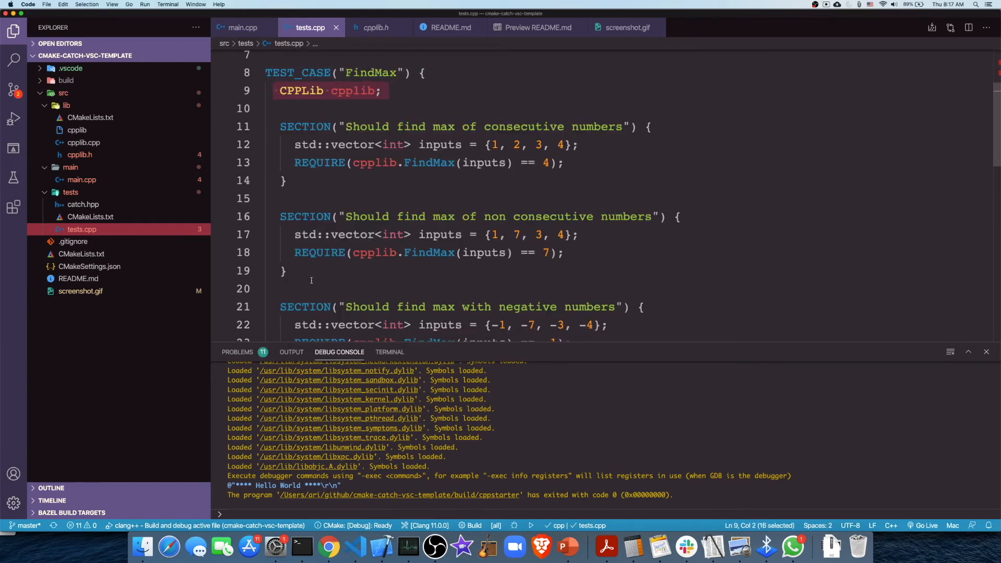
pyautogui.doubleClick(319, 162)
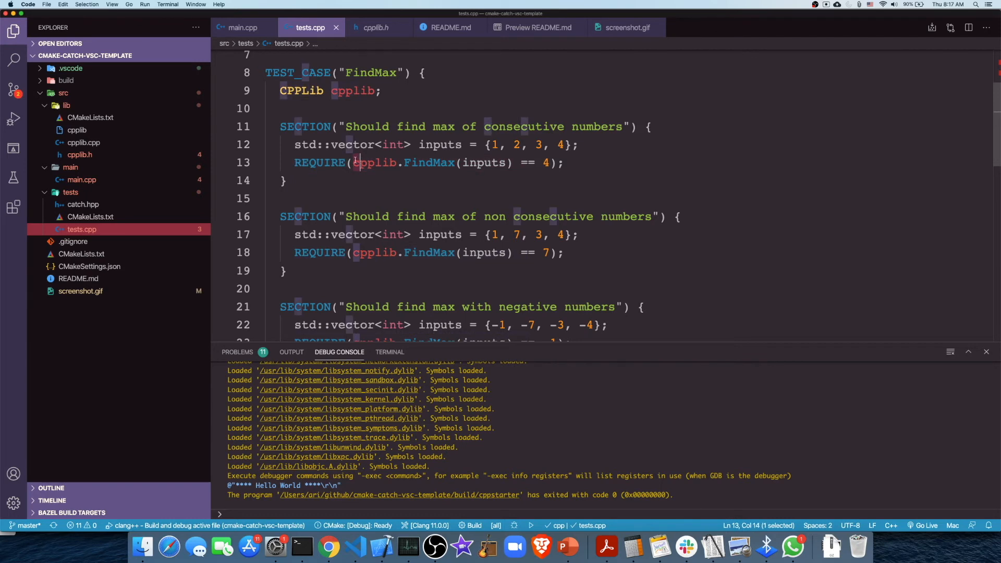
pyautogui.moveTo(357, 162); pyautogui.dragTo(547, 163)
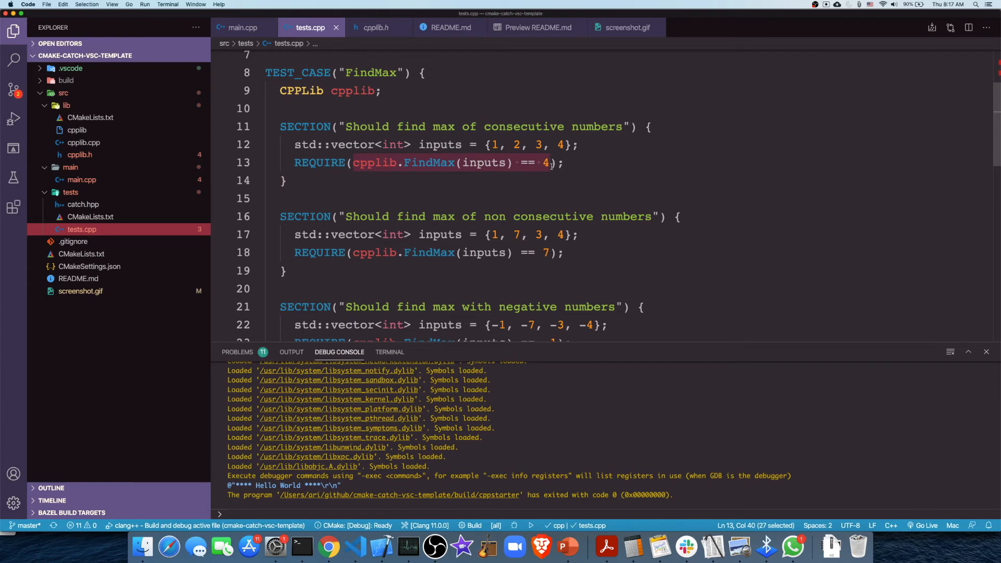
pyautogui.scroll(-3)
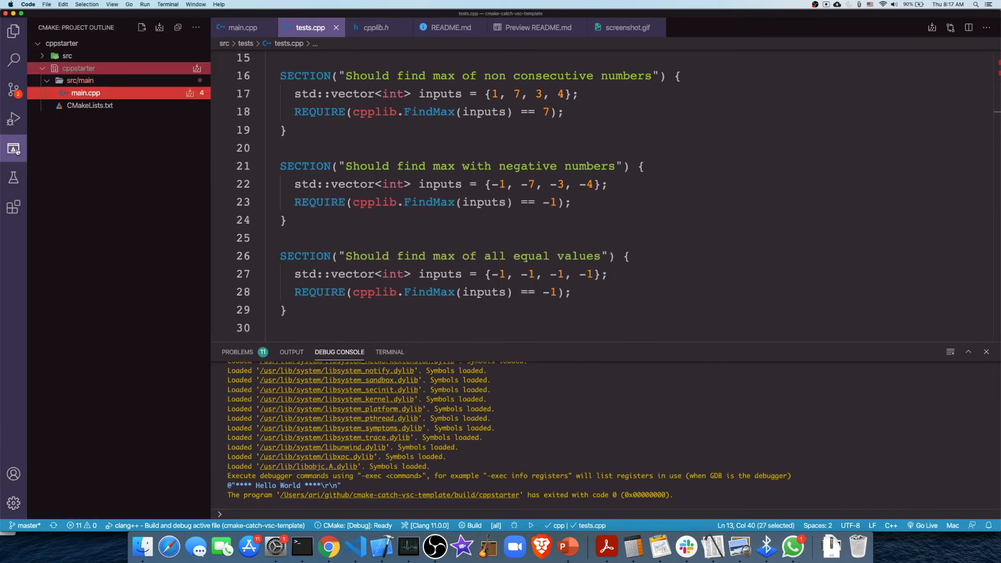
# Run the src > tests target in the terminal and review the all-tests-passed report (6 assertions).
pyautogui.click(67, 55)
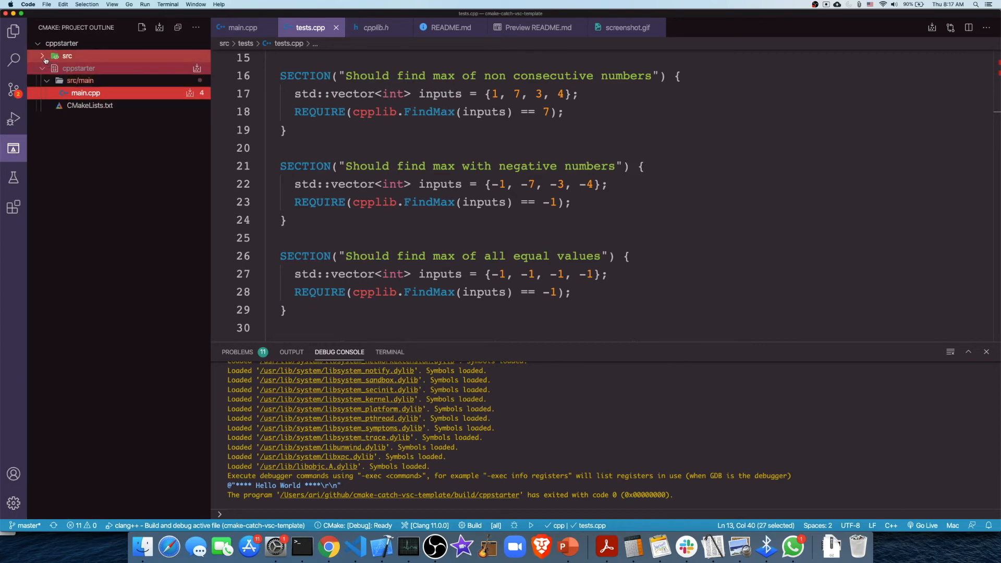
pyautogui.click(67, 56)
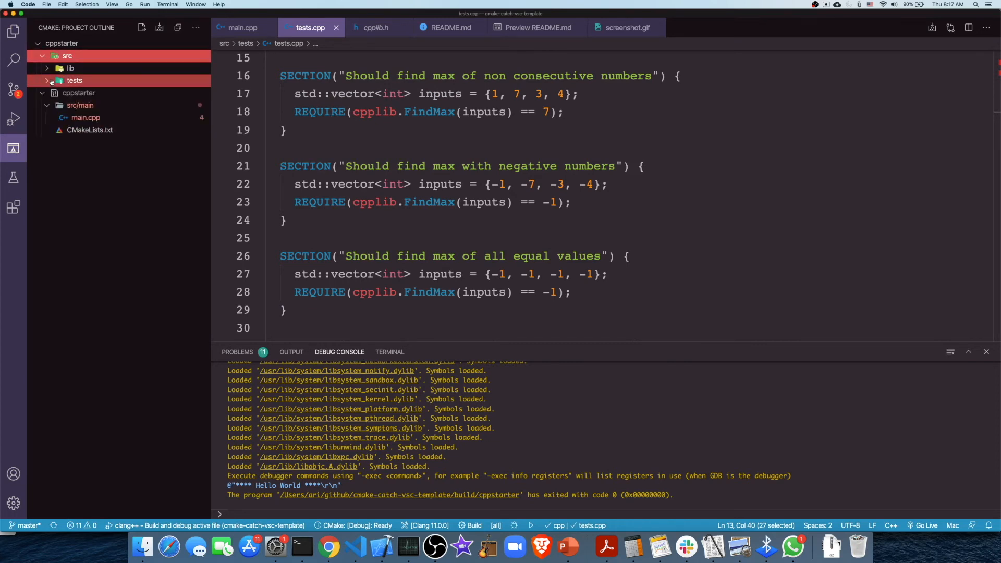
pyautogui.rightClick(79, 93)
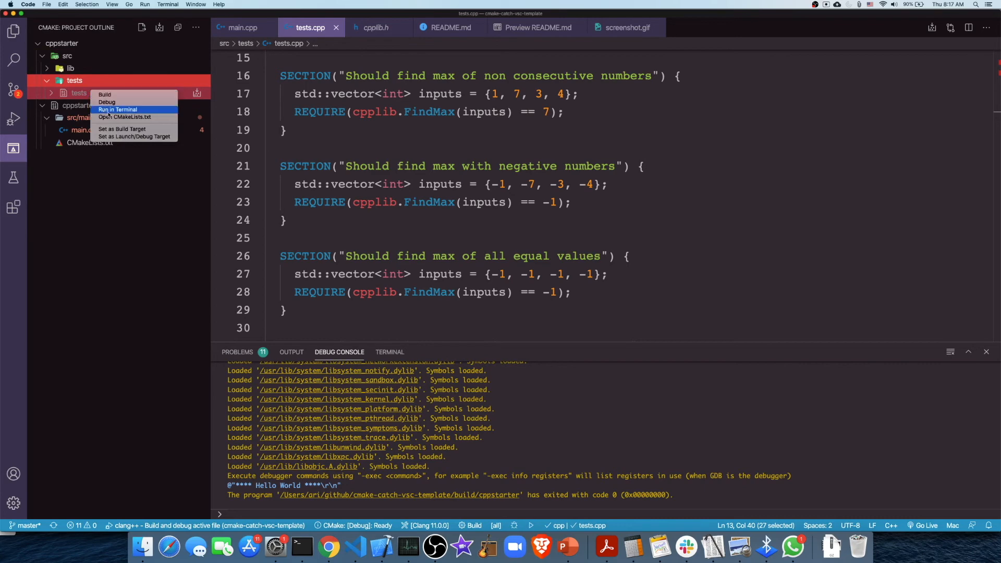
pyautogui.click(104, 95)
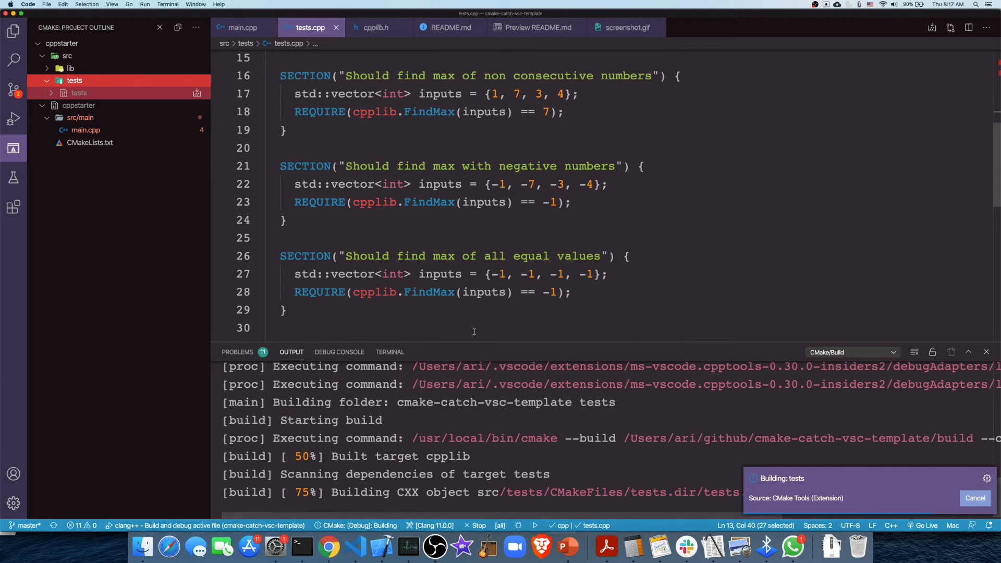
pyautogui.scroll(3)
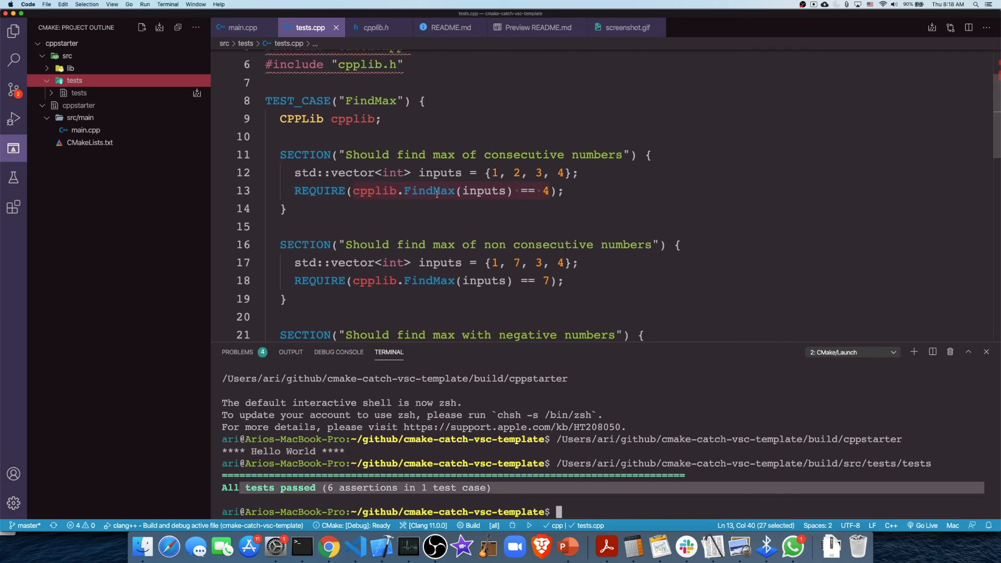
pyautogui.scroll(-3)
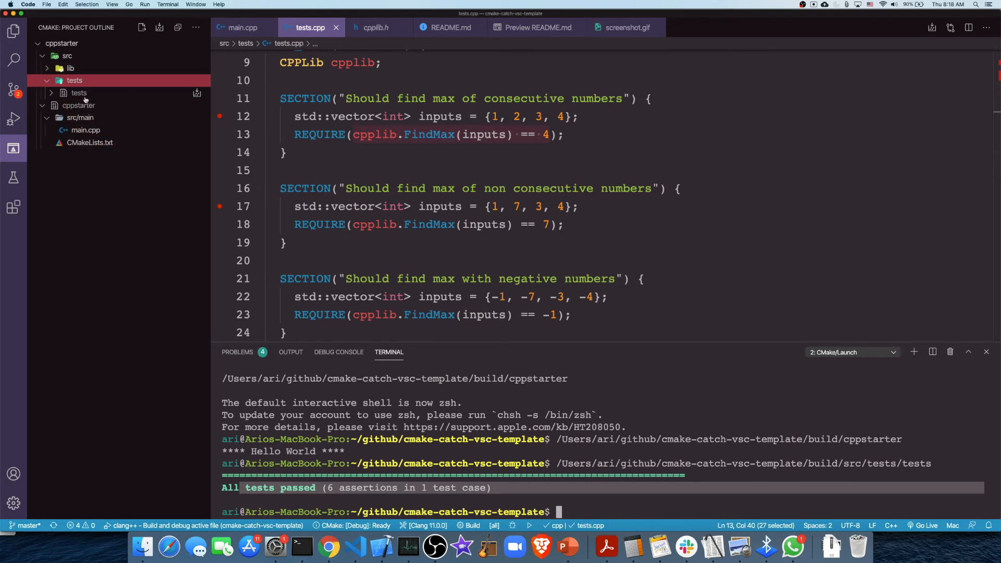
# Debug the tests target from the CMake outline.
pyautogui.rightClick(78, 93)
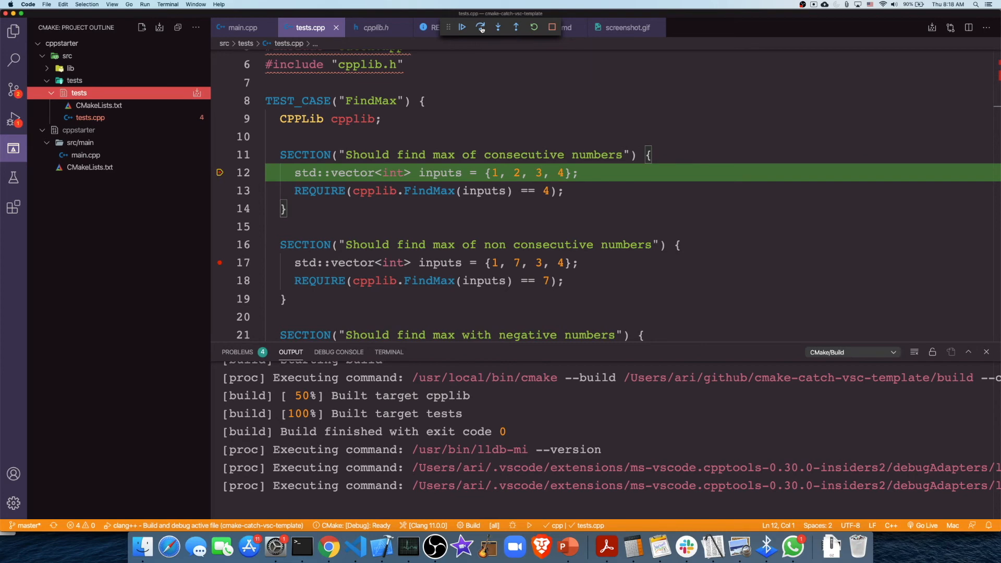
pyautogui.click(479, 27)
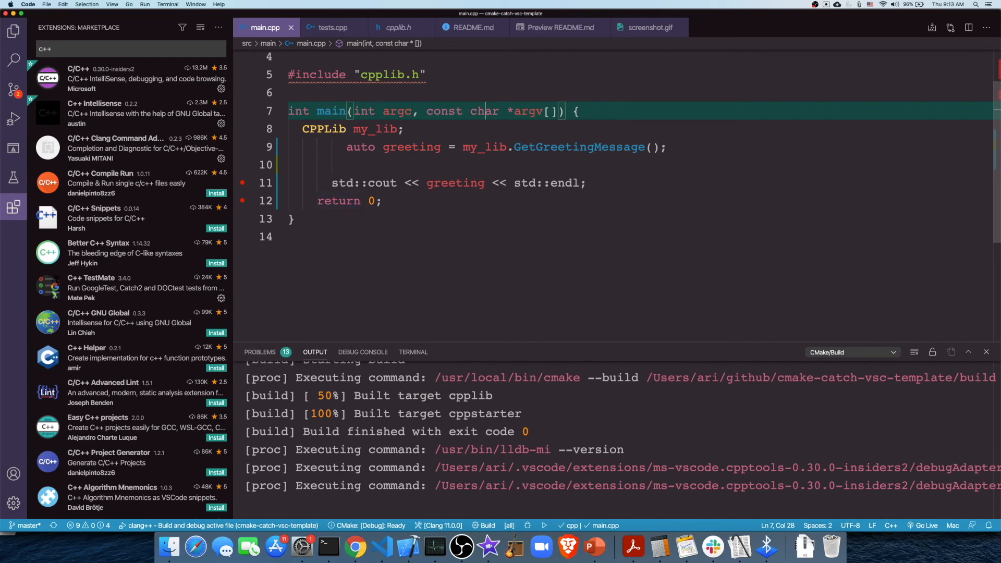
# Bring up the Command Palette briefly and dismiss it without running a command.
pyautogui.press('Cmd+Shift+P')
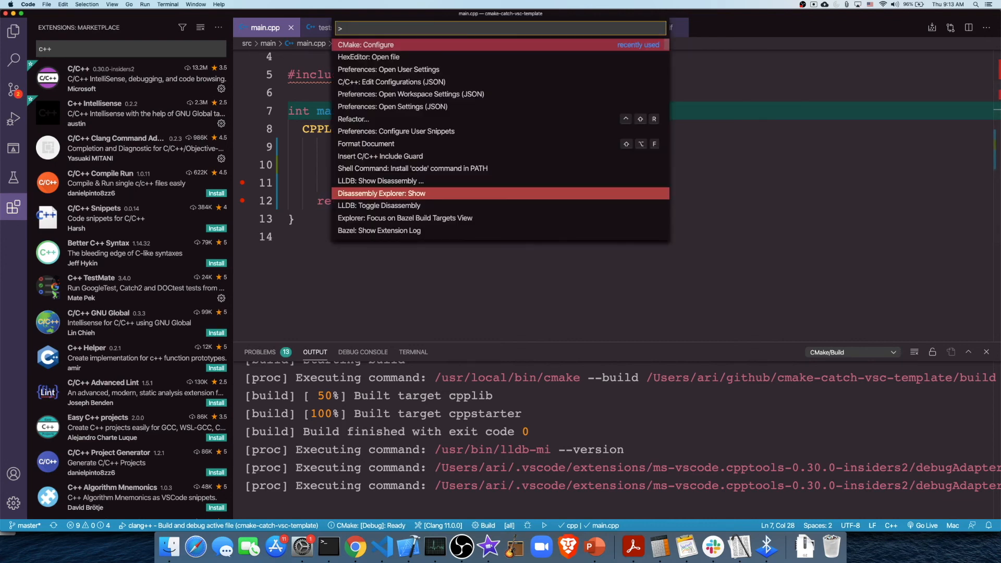
pyautogui.press('Escape')
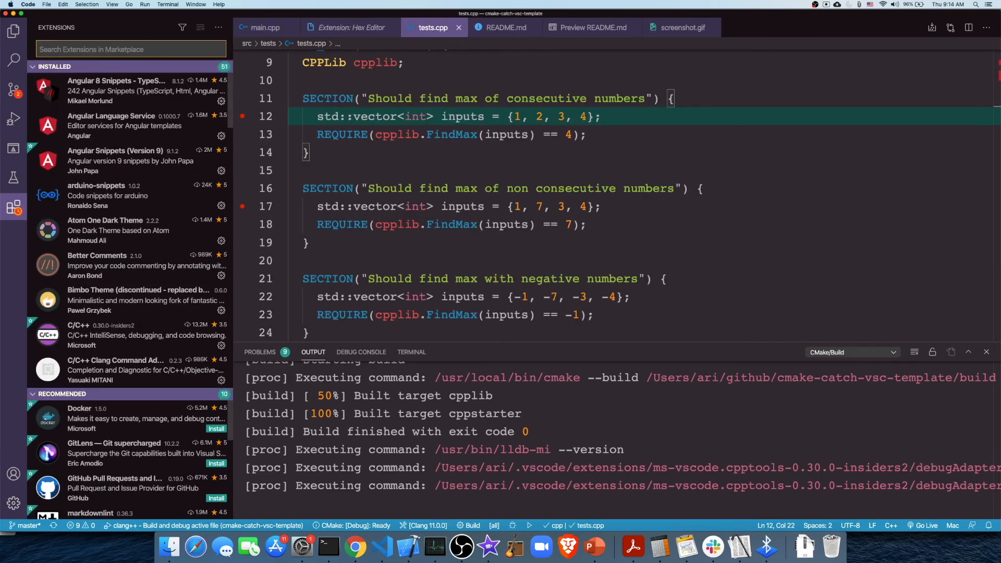
# Search the Extensions marketplace for 'hex editor', then return to the cmake-catch-vsc-template file tree.
pyautogui.write('h')
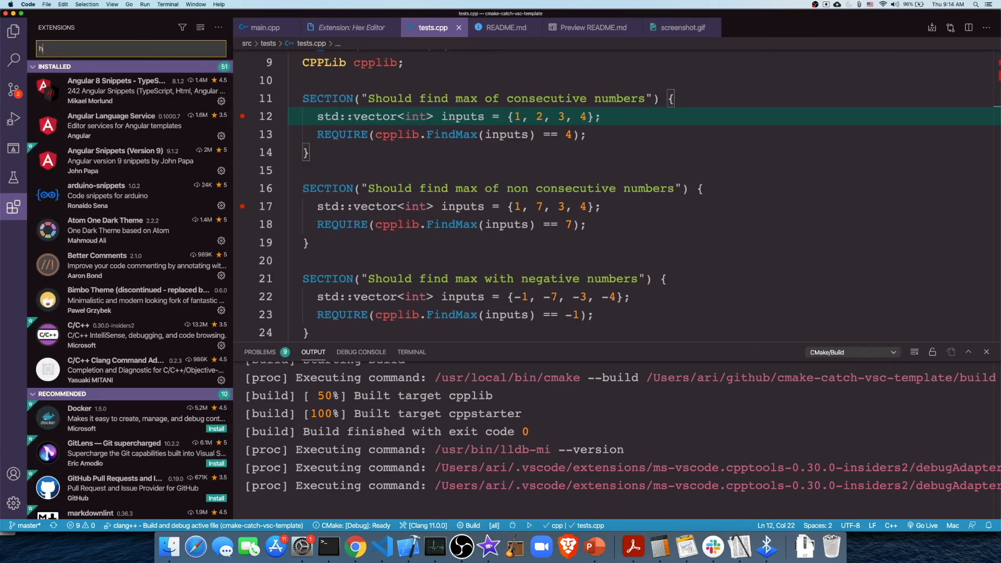
pyautogui.write('hex editor')
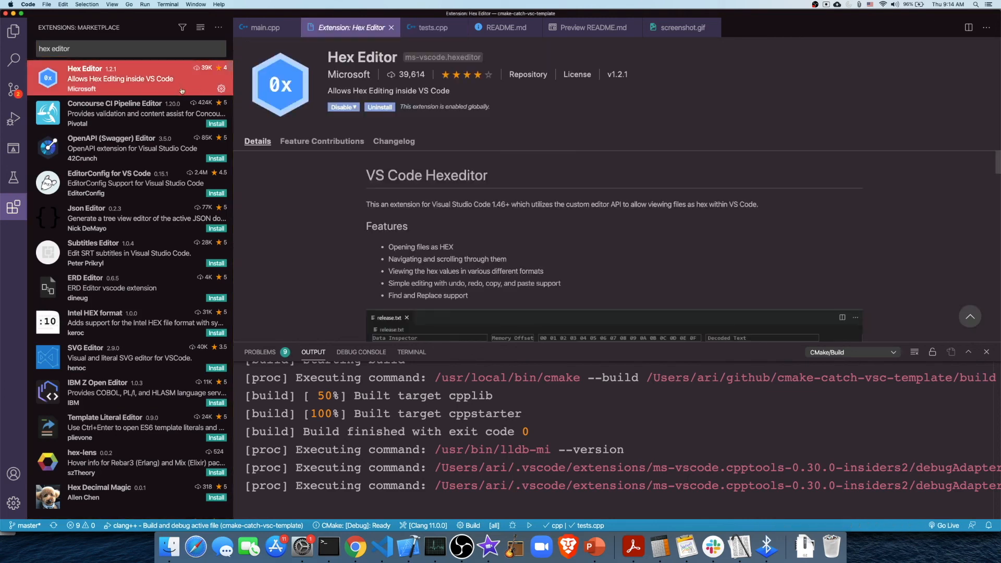
pyautogui.click(13, 31)
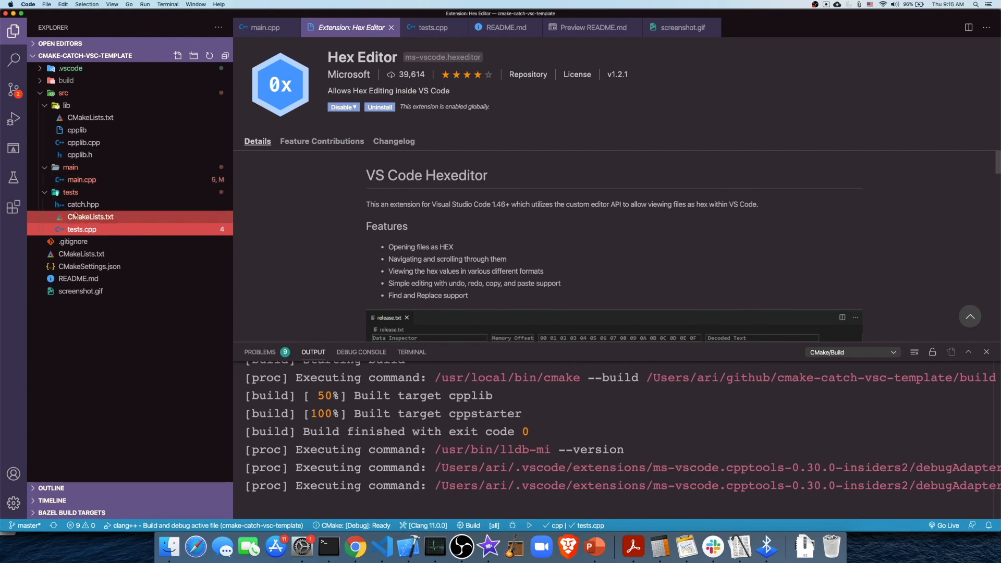
# Reopen tests.cpp with the Hex Editor via Open With and browse its bytes and decoded text.
pyautogui.rightClick(82, 229)
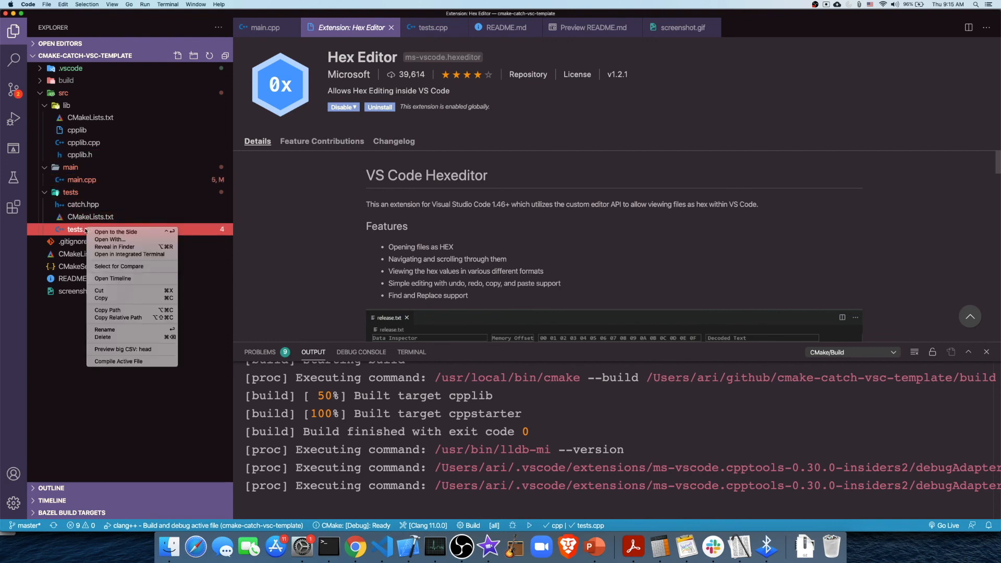
pyautogui.click(110, 240)
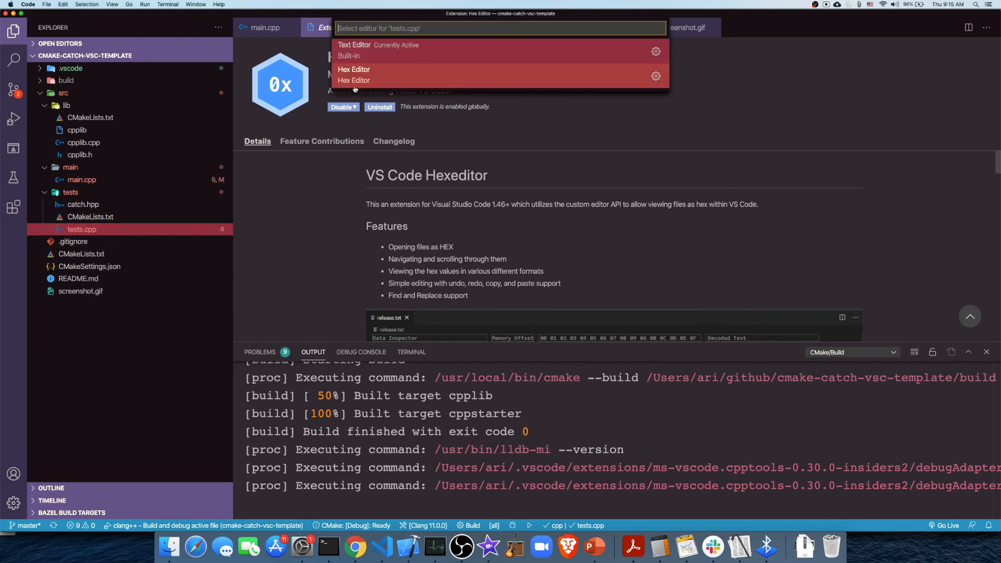
pyautogui.click(353, 75)
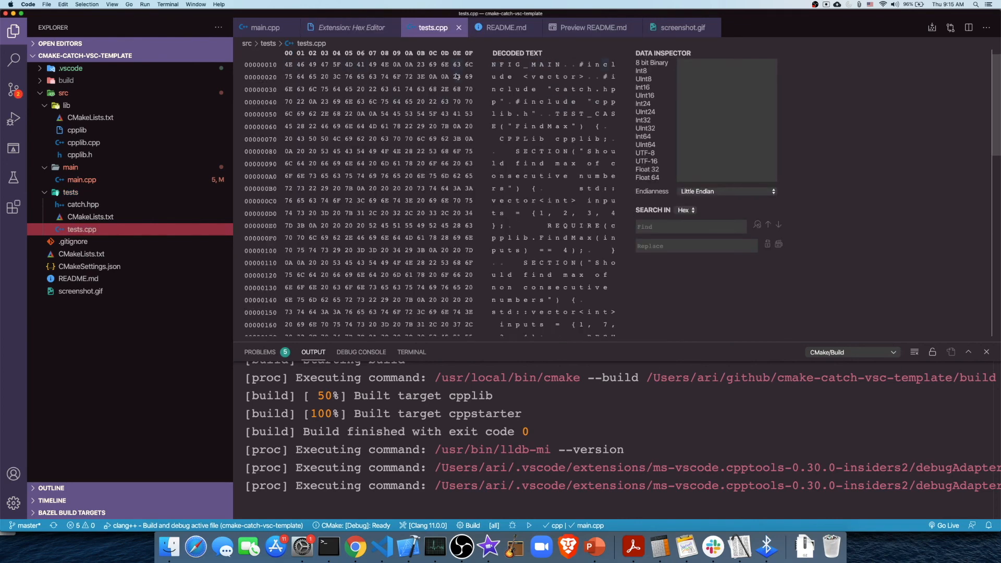
pyautogui.scroll(-3)
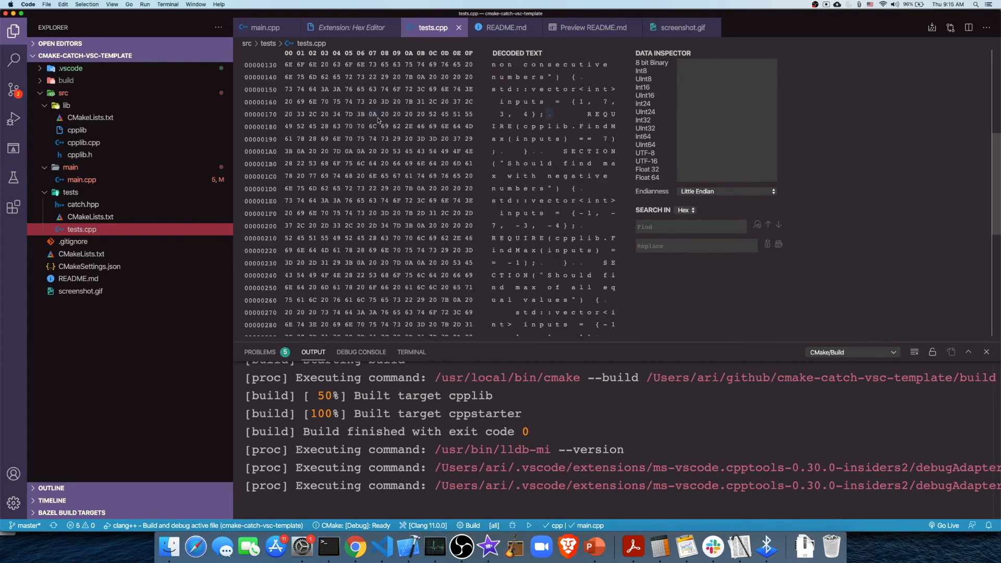